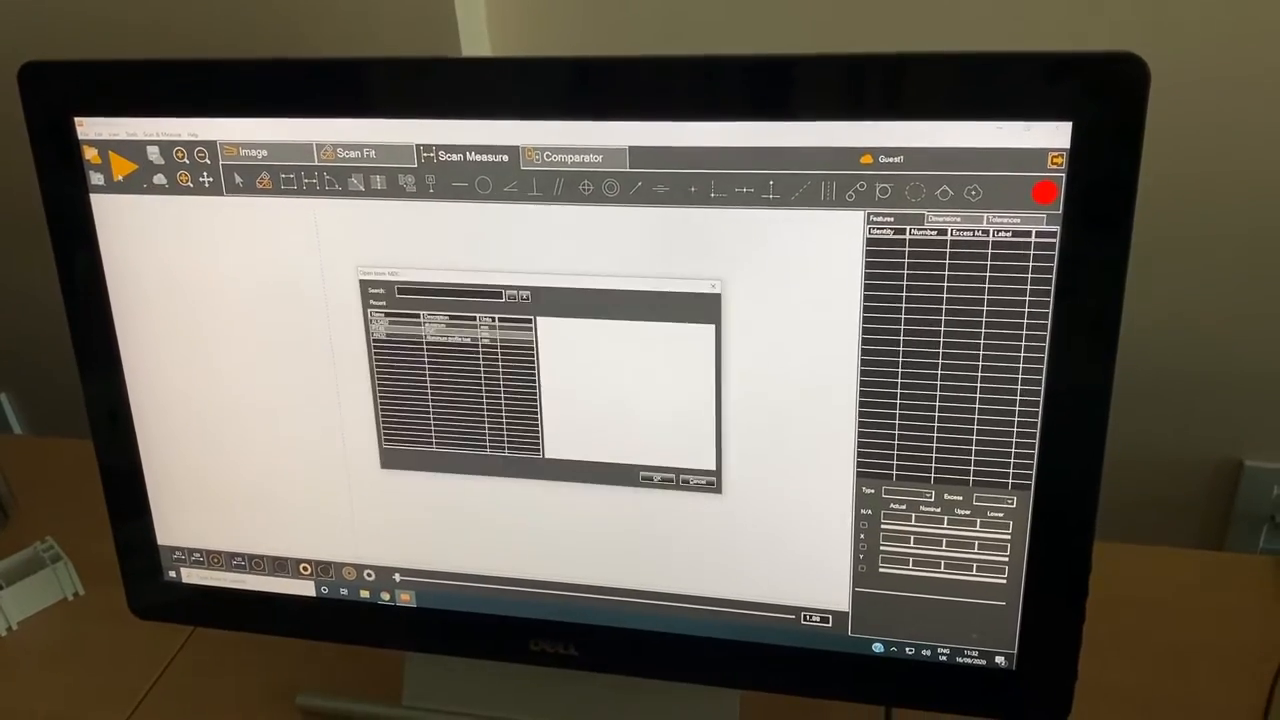
Choose the saved measurement template from the Recent list in Open base MEX
{"action": "left_click", "coordinate": [430, 320]}
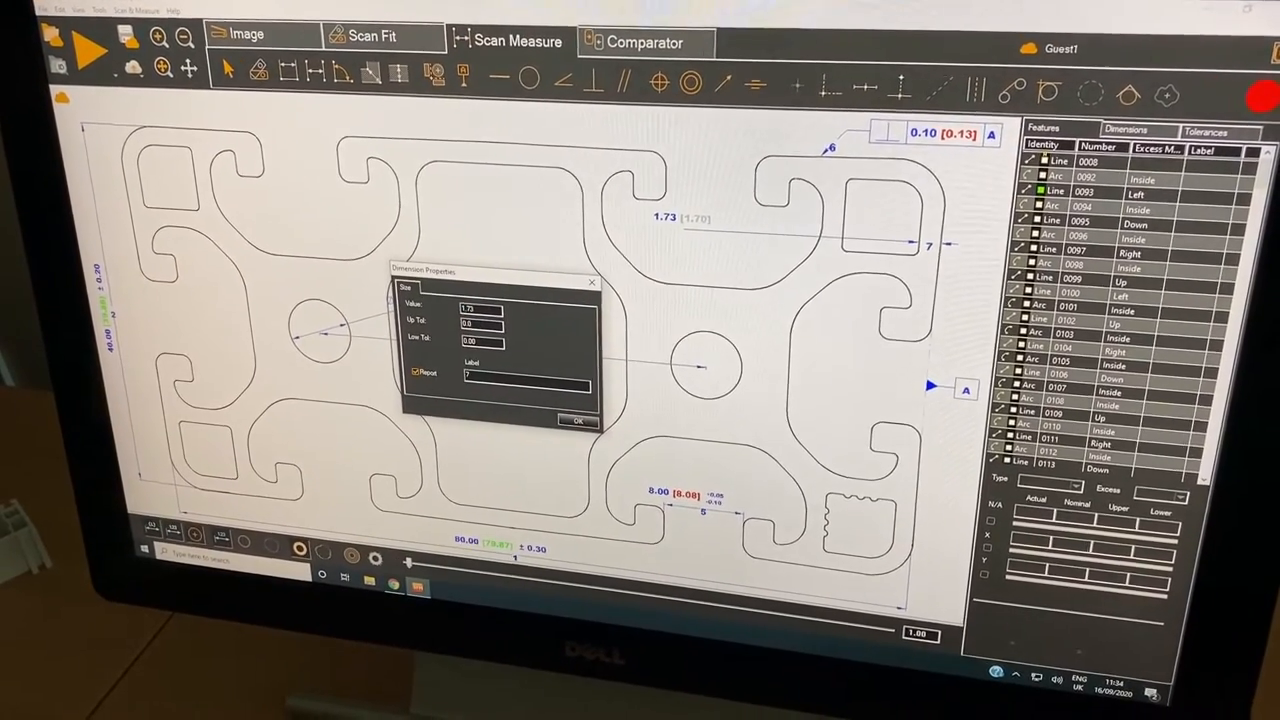
Confirm the ±0.30 tolerance on the 80.00 overall width dimension
{"action": "left_click", "coordinate": [577, 420]}
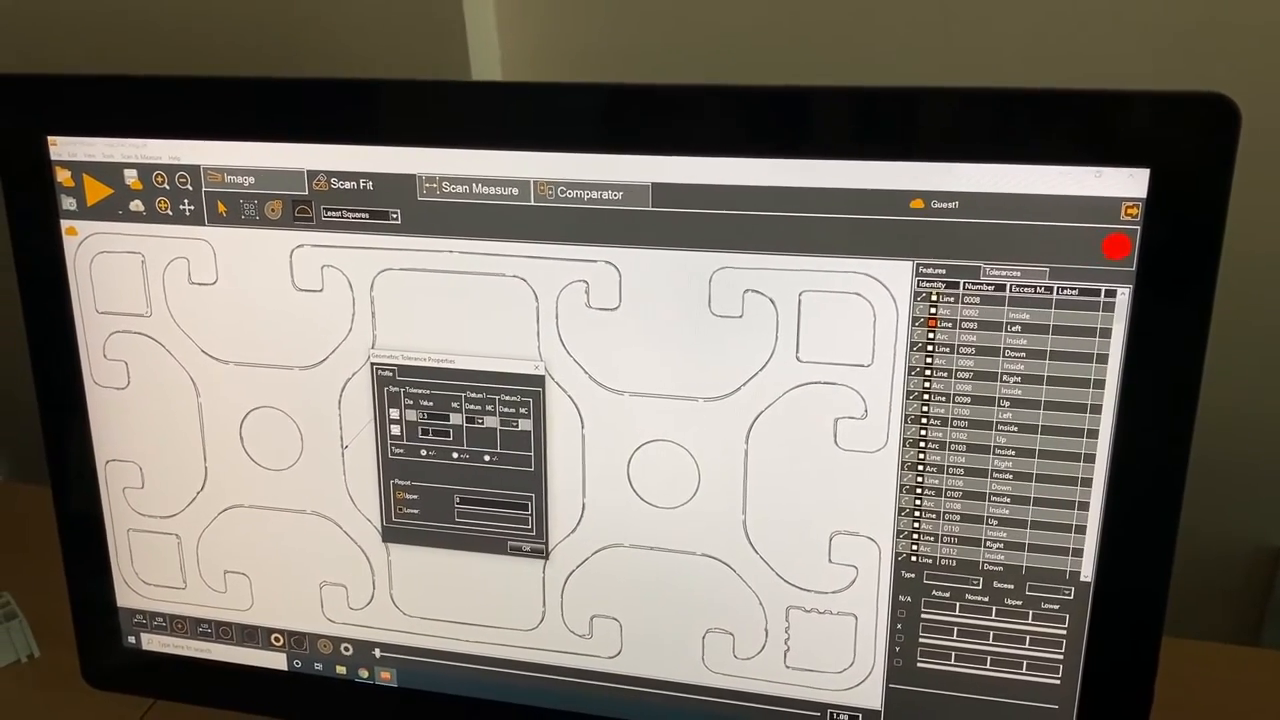
Confirm the 0.3 profile tolerance with Upper report and start the deviation calculation
{"action": "left_click", "coordinate": [524, 548]}
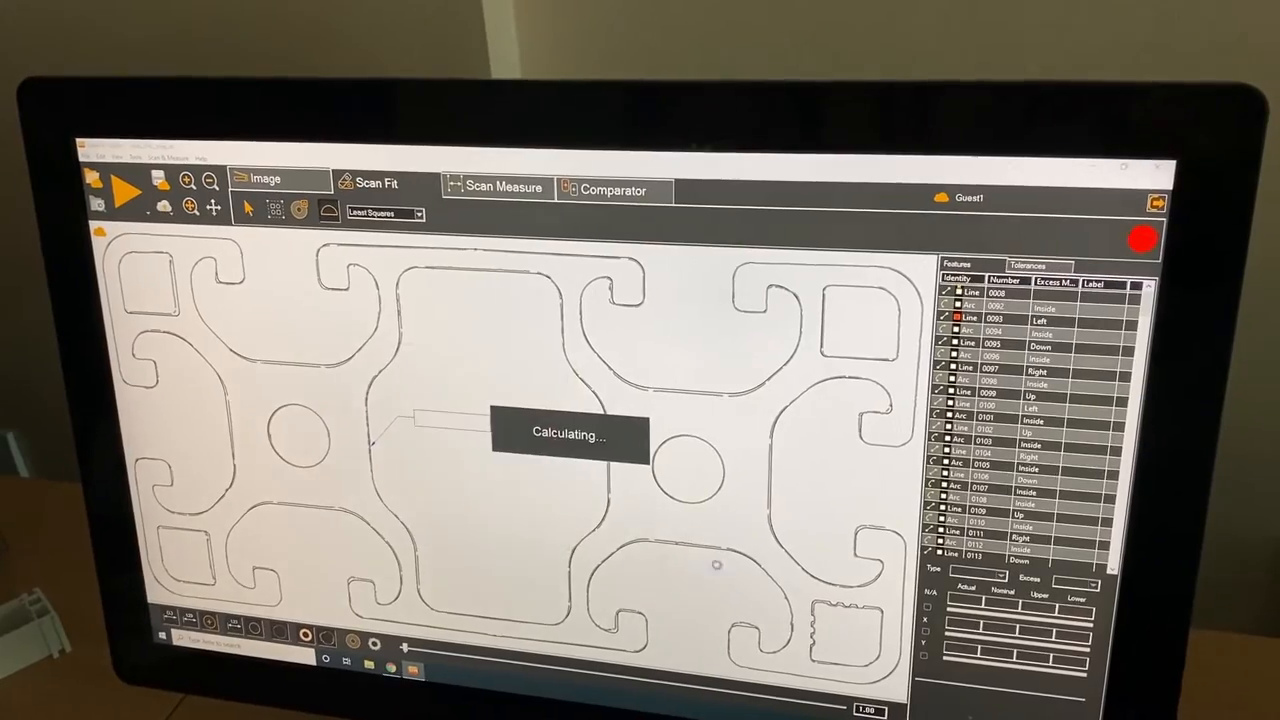